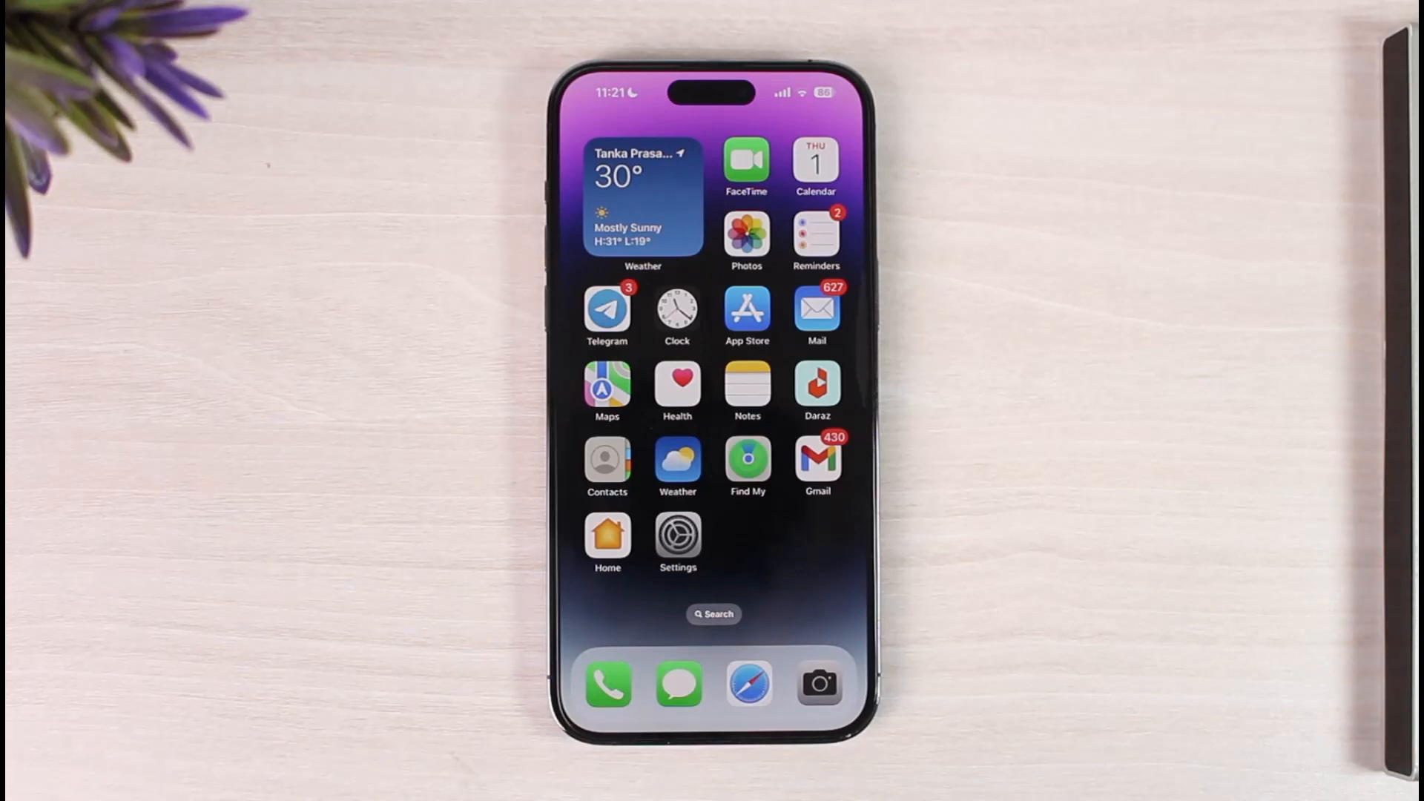
Step: Swipe to the second Home Screen page and launch the Alibaba.com app
scroll("left", 3)
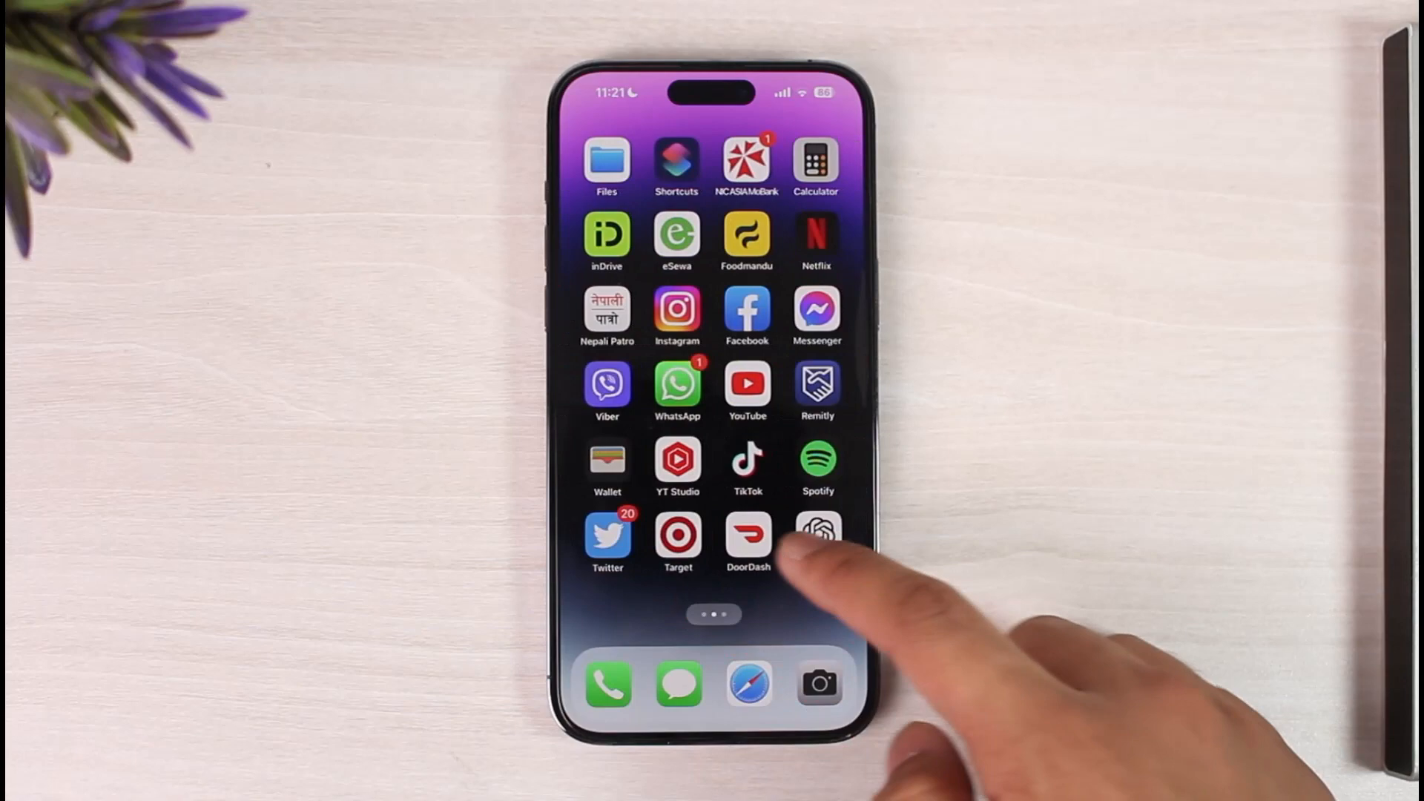
left_click(817, 534)
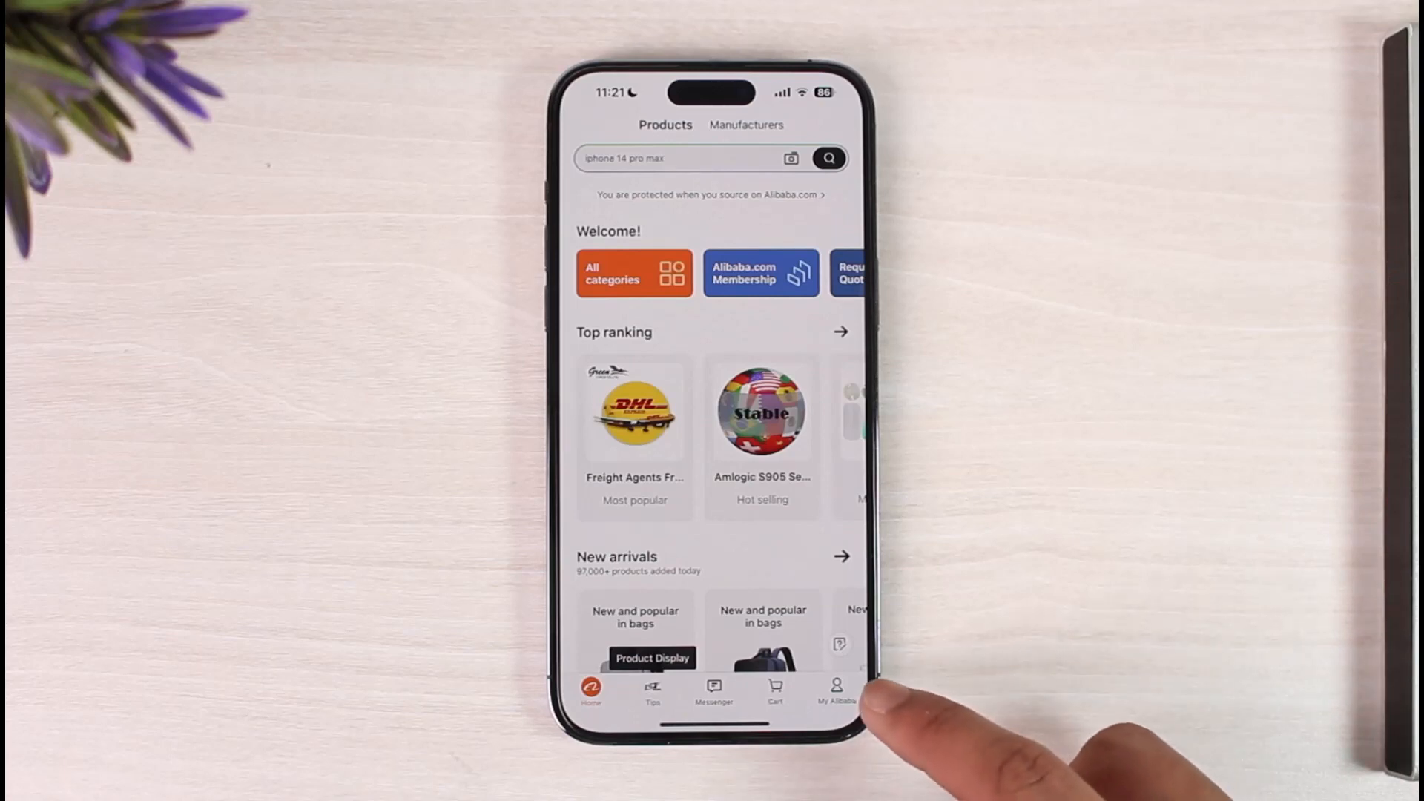
Step: Go to the My Alibaba tab and choose Sign in or register
left_click(836, 691)
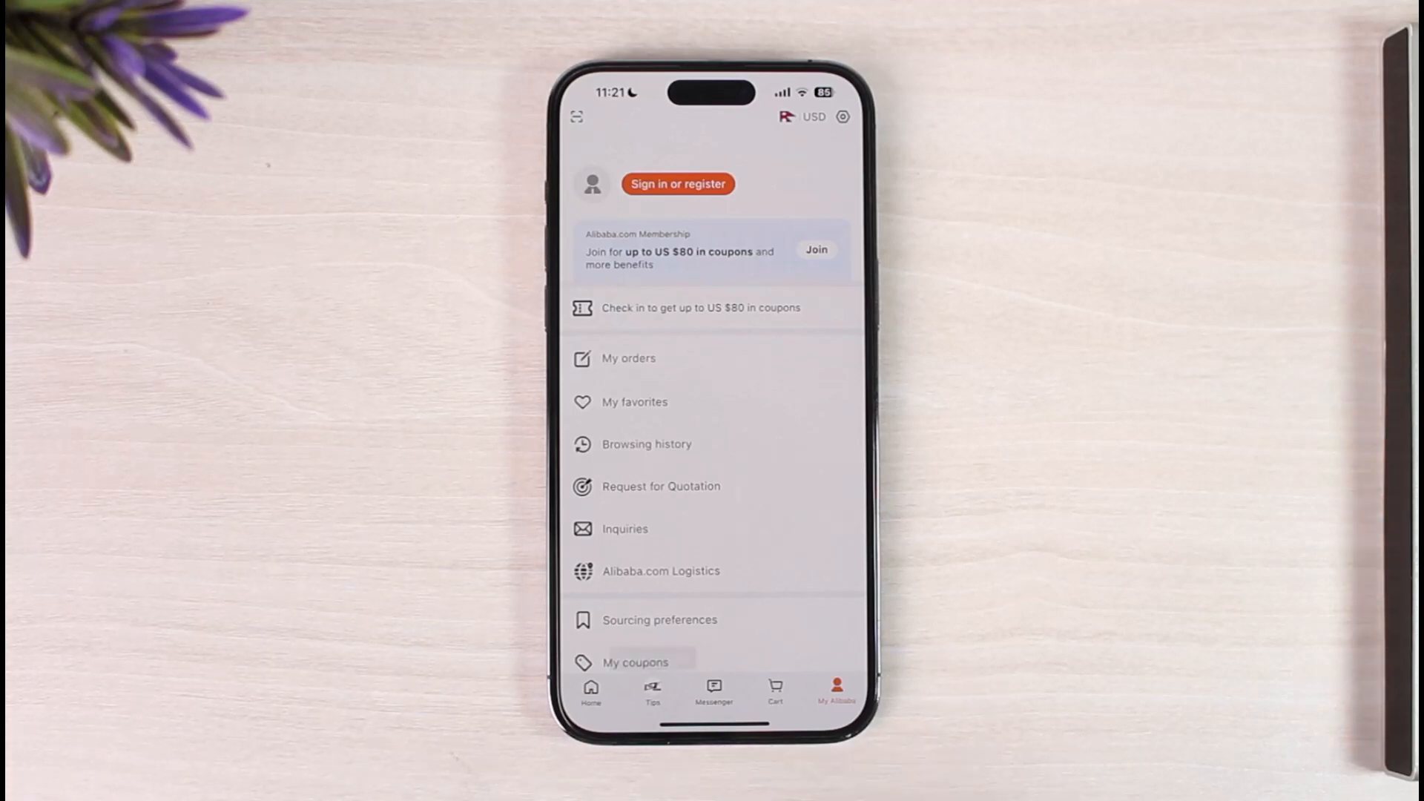
left_click(677, 183)
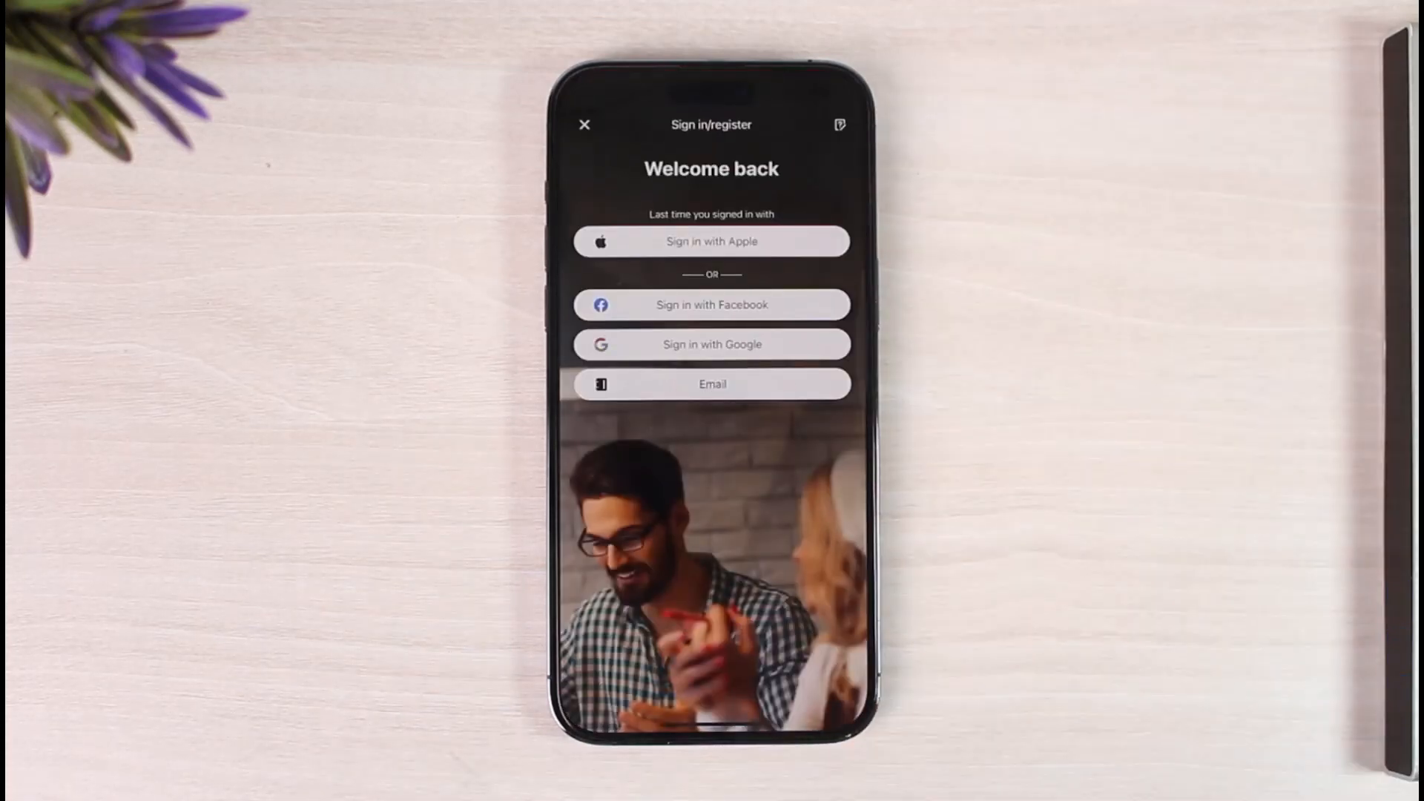
Step: Choose 'Sign in with Apple' on the Welcome back screen
left_click(712, 240)
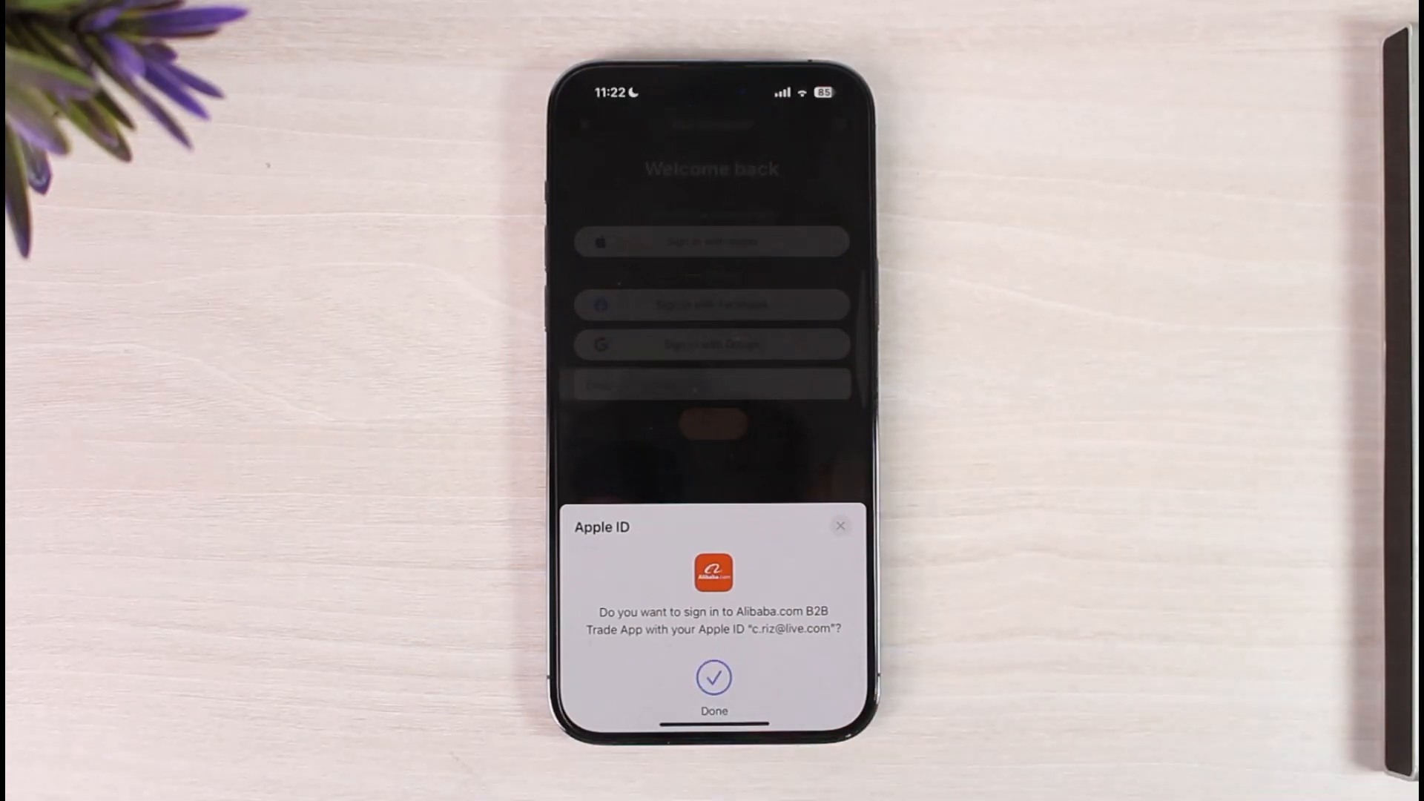
Step: Confirm the Apple ID sign-in with Done and activate the email Code field
left_click(714, 677)
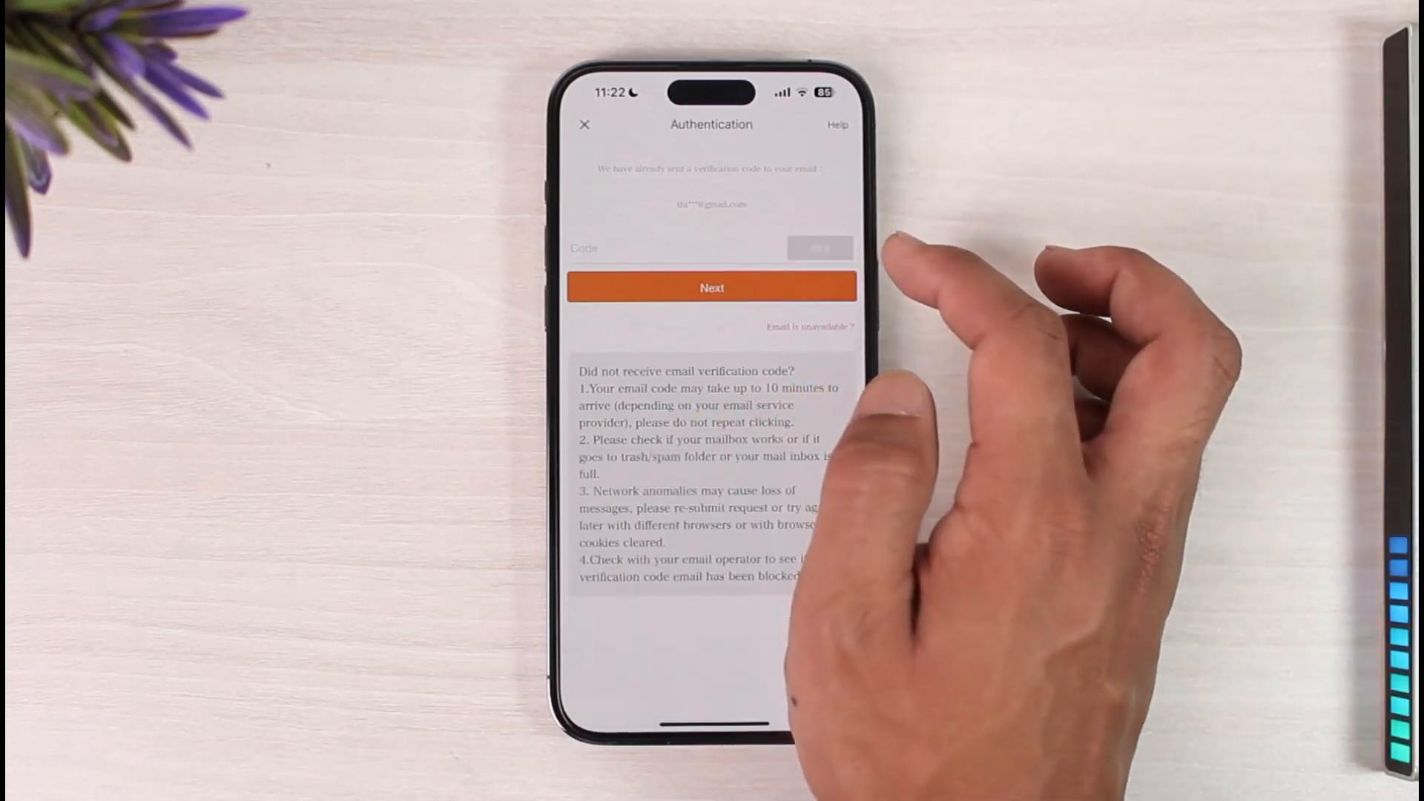
left_click(672, 248)
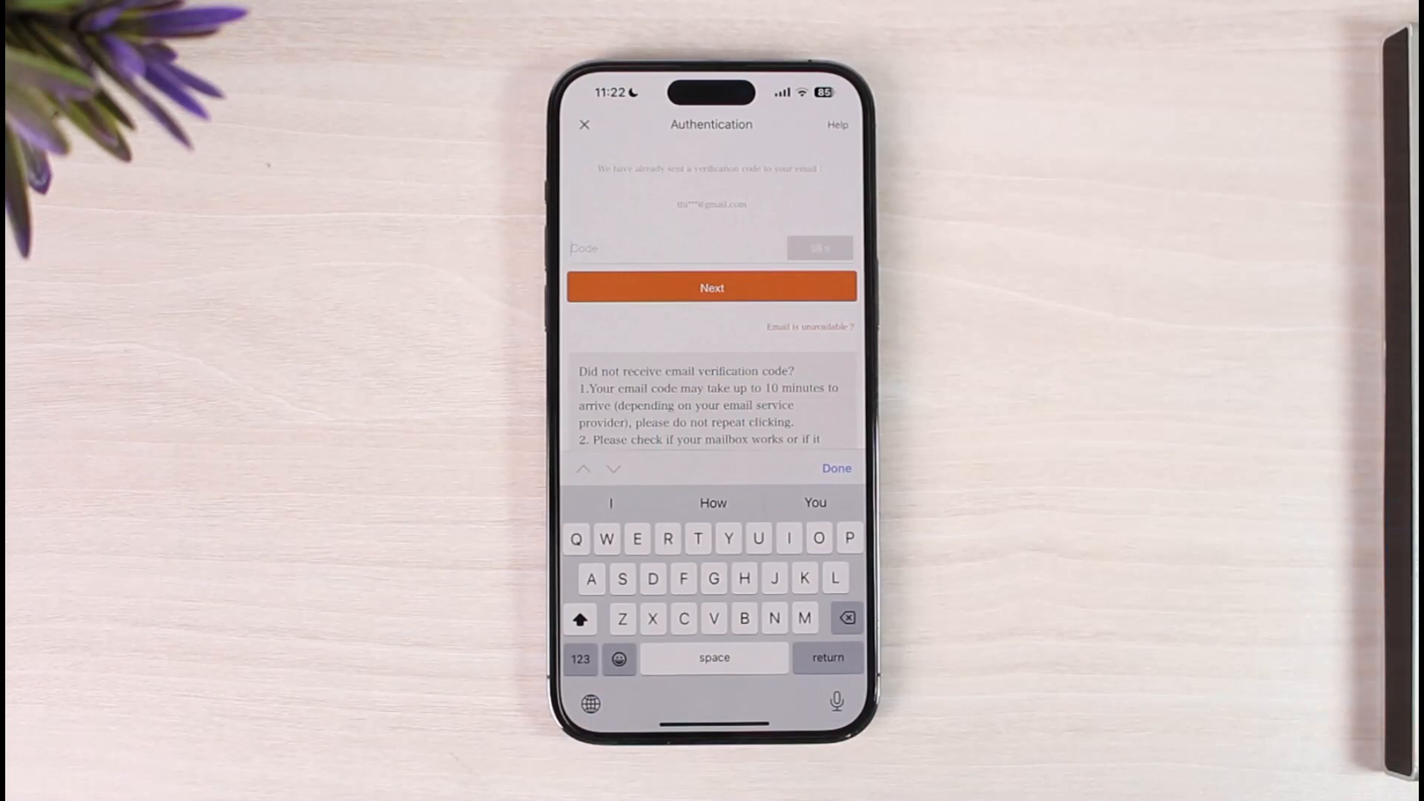